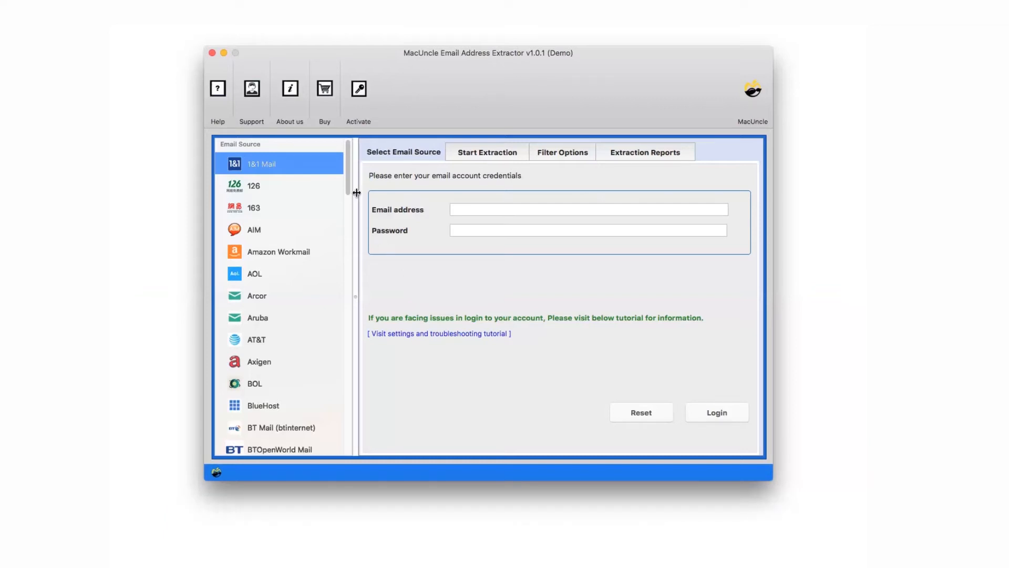
Choose Gmail from the Email Source list as the account to extract from
{"action": "scroll", "scroll_direction": "down", "scroll_amount": 3}
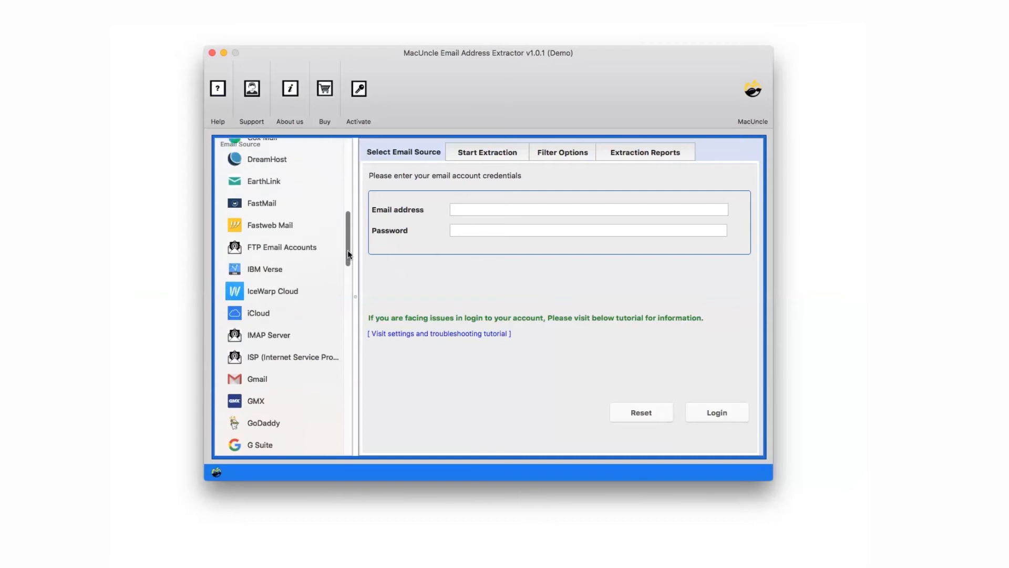
{"action": "scroll", "scroll_direction": "down", "scroll_amount": 3}
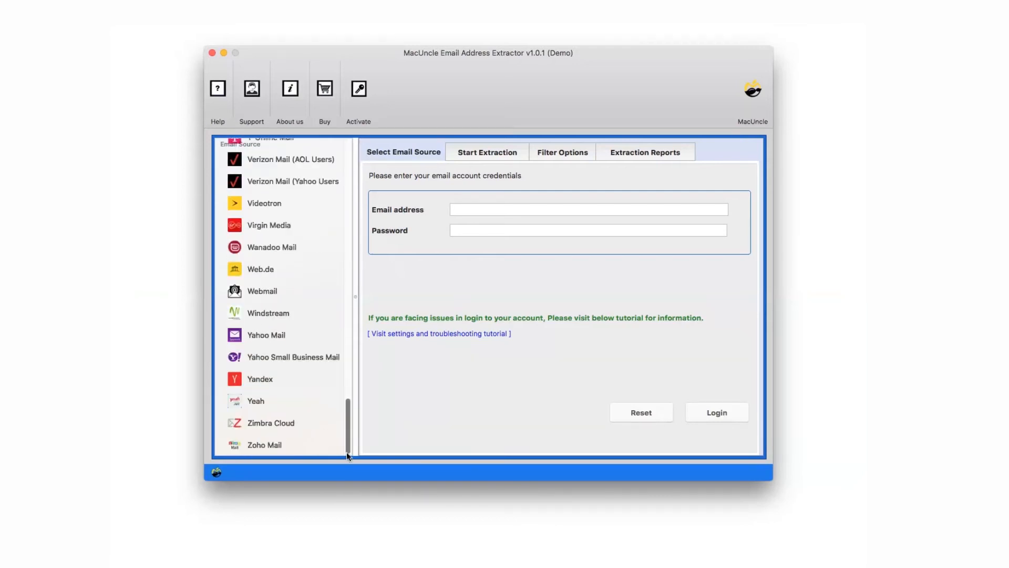
{"action": "scroll", "scroll_direction": "up", "scroll_amount": 3}
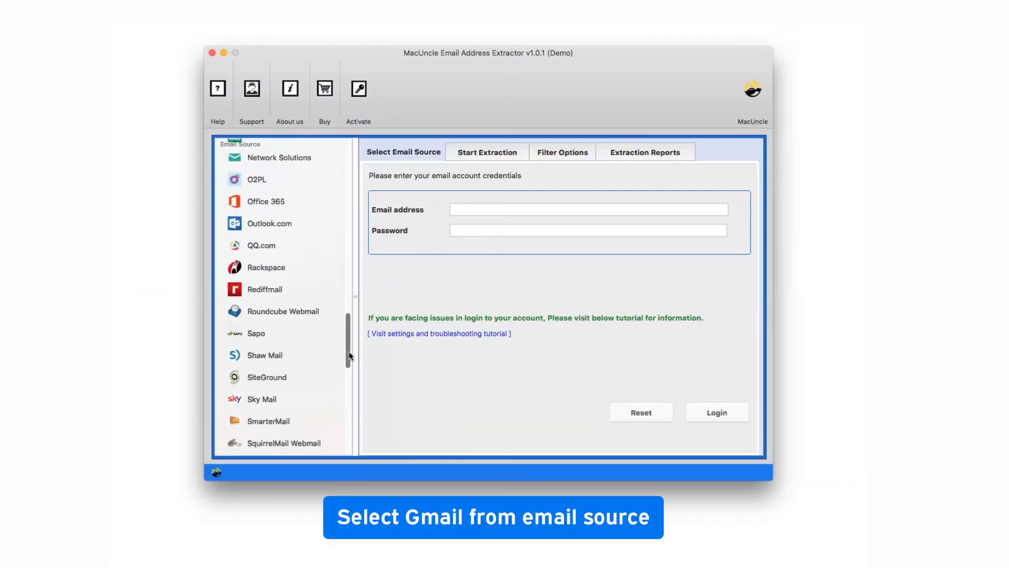
{"action": "scroll", "scroll_direction": "up", "scroll_amount": 3}
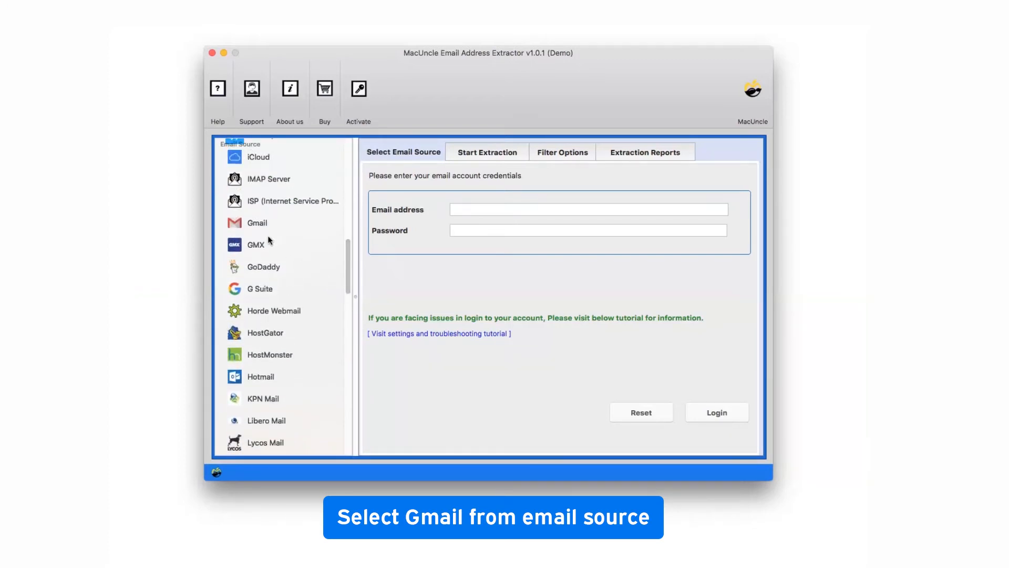
{"action": "left_click", "coordinate": [255, 222]}
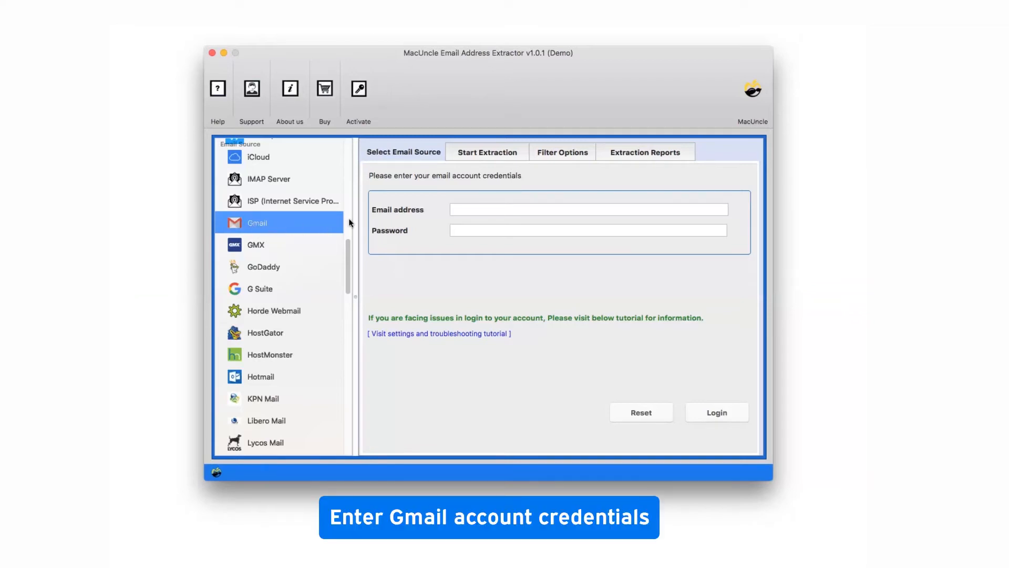
{"action": "left_click", "coordinate": [588, 209]}
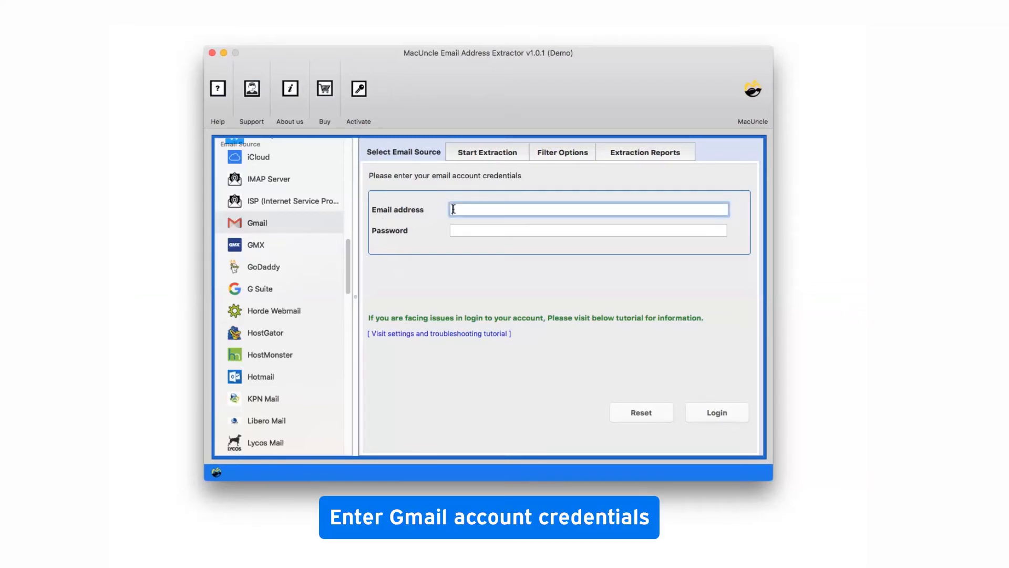
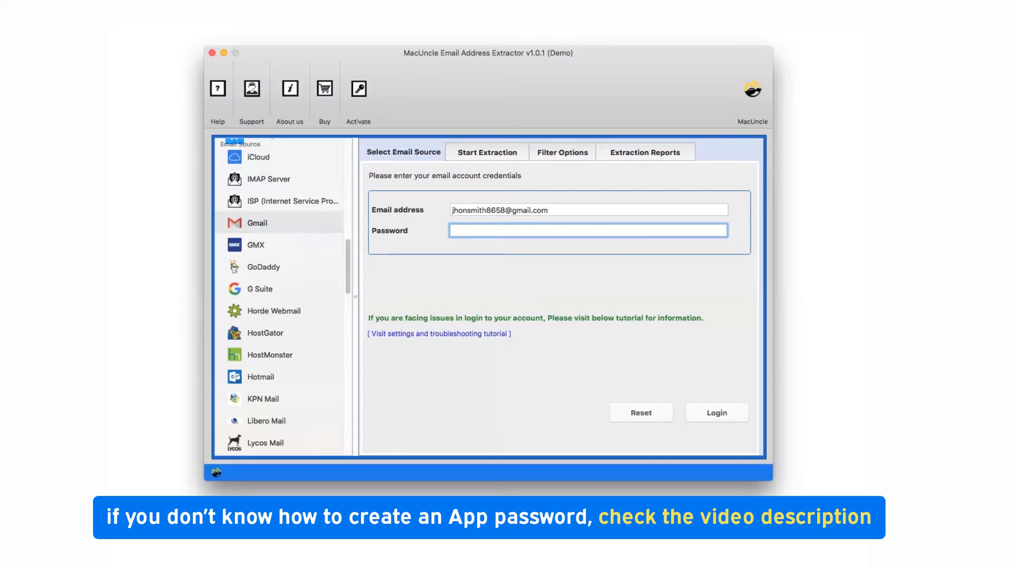
{"action": "type", "text": "••"}
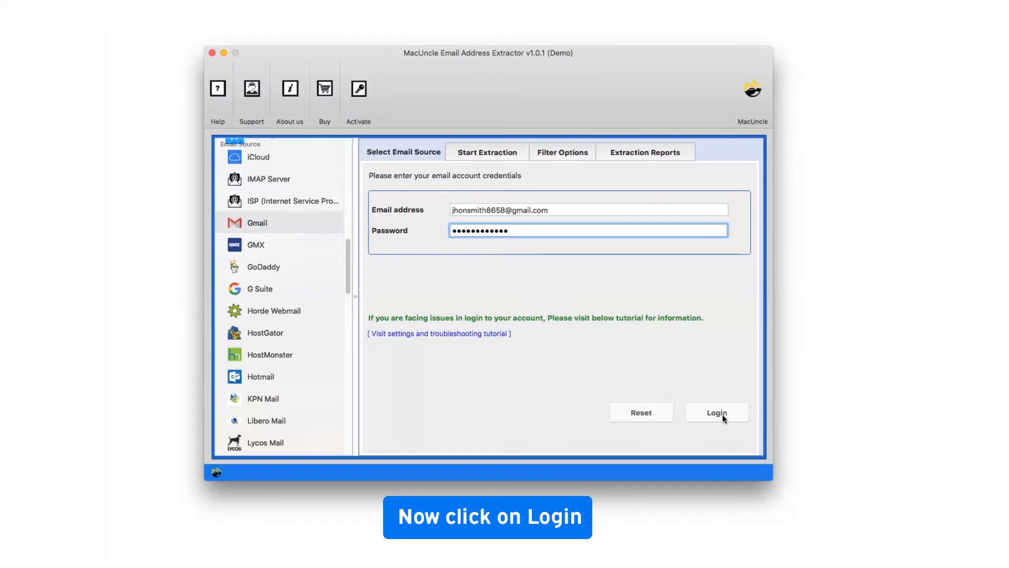
{"action": "left_click", "coordinate": [716, 412]}
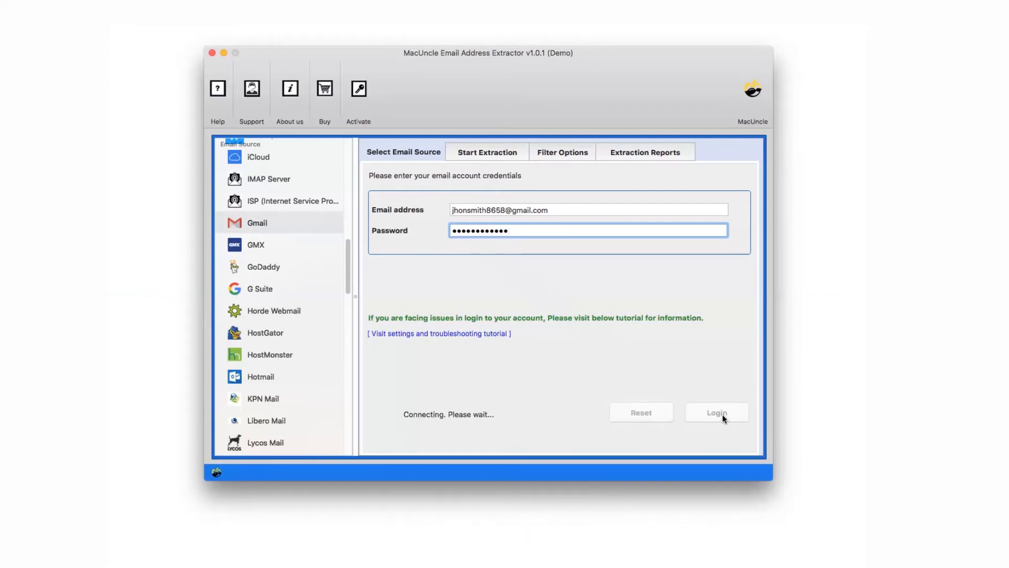
Untick and re-tick INBOX so both INBOX (375) and Notes (1) stay included
{"action": "left_click", "coordinate": [716, 412]}
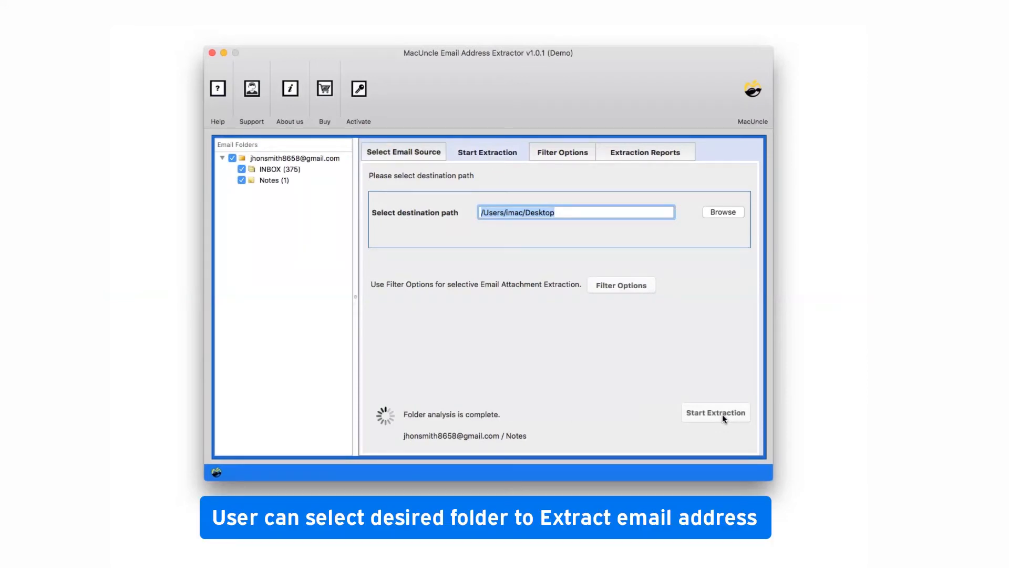
{"action": "mouse_move", "coordinate": [294, 201]}
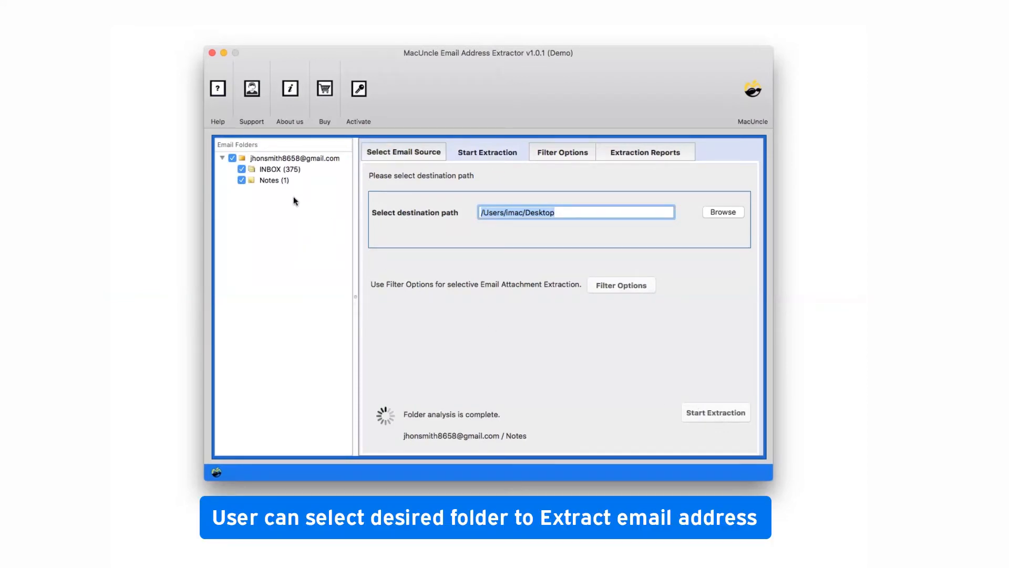
{"action": "left_click", "coordinate": [242, 170]}
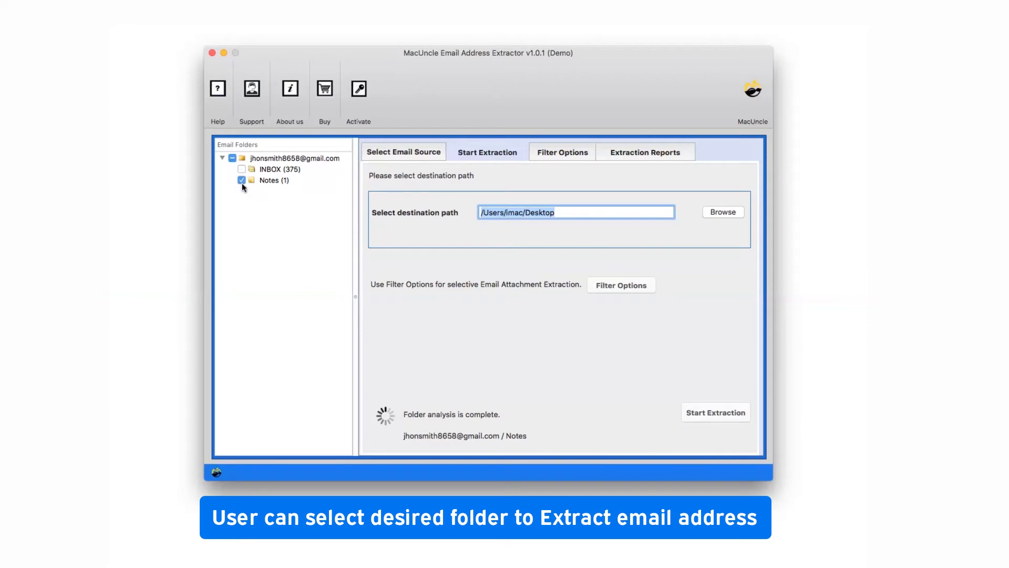
{"action": "left_click", "coordinate": [241, 168]}
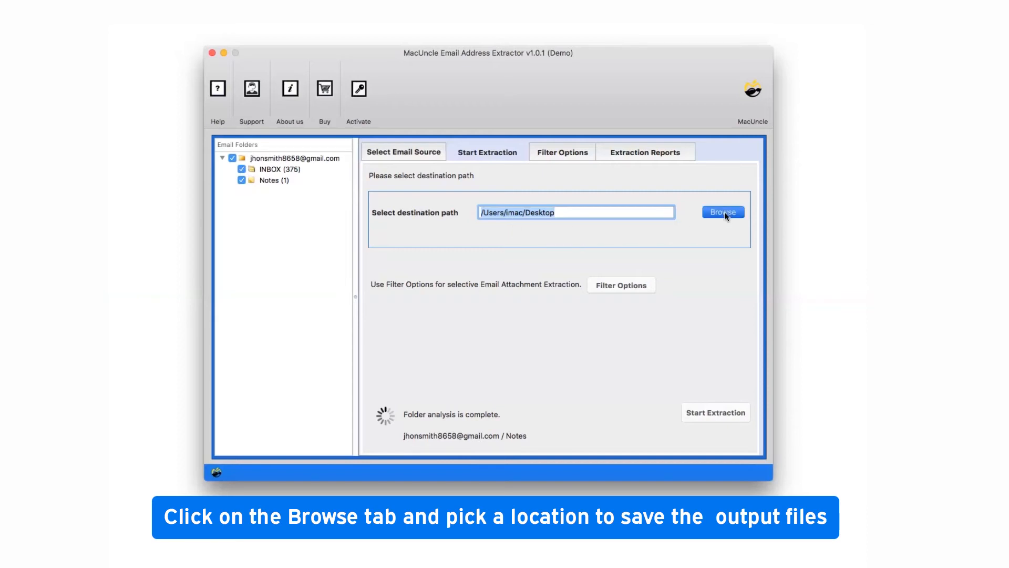
Set the destination path to the Output folder on the Desktop
{"action": "left_click", "coordinate": [722, 212]}
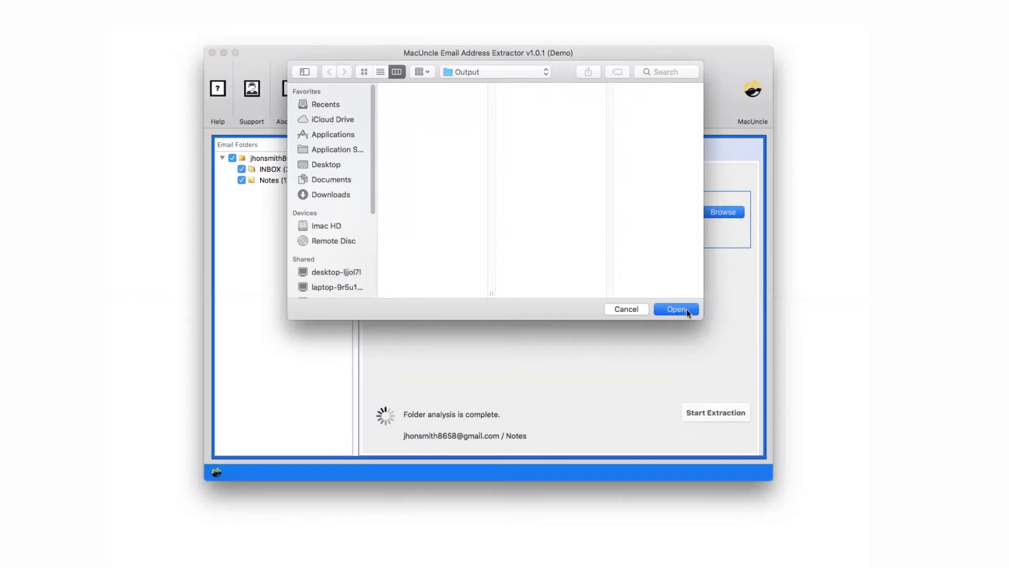
{"action": "left_click", "coordinate": [676, 310]}
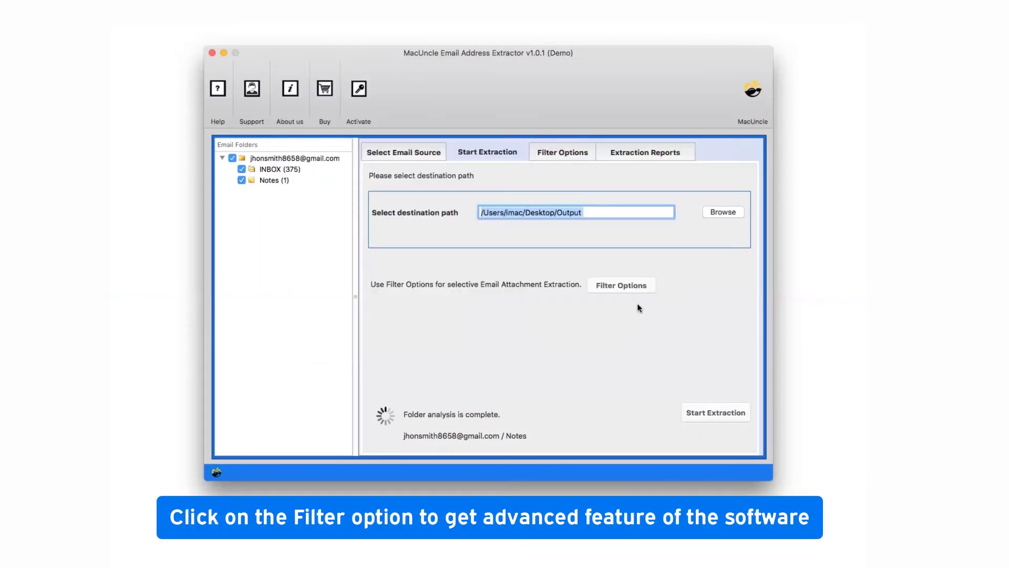
{"action": "mouse_move", "coordinate": [609, 291]}
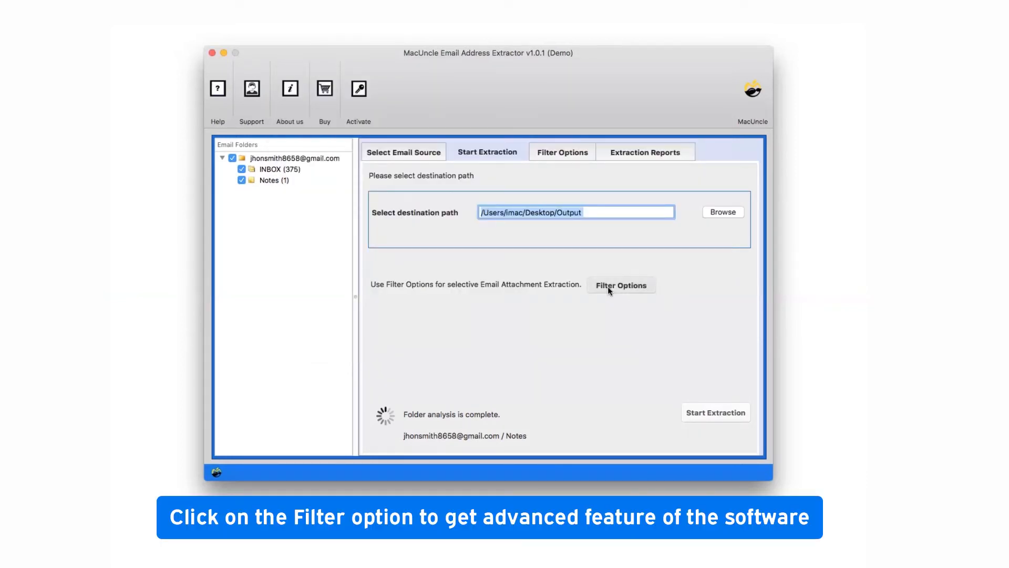
Enable filters with size unit MB, attachments only, and a date range starting Aug
{"action": "left_click", "coordinate": [620, 285]}
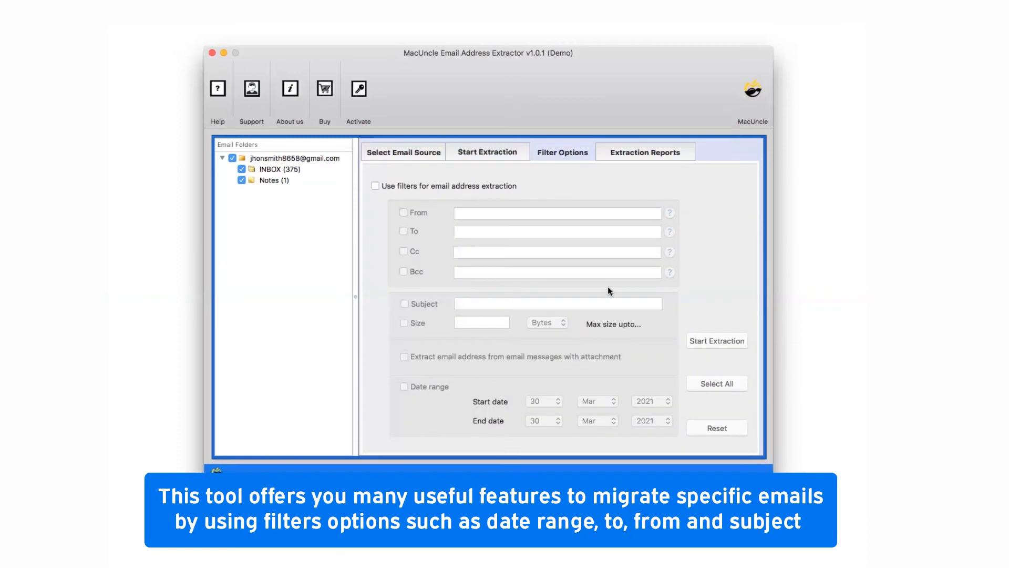
{"action": "mouse_move", "coordinate": [451, 229]}
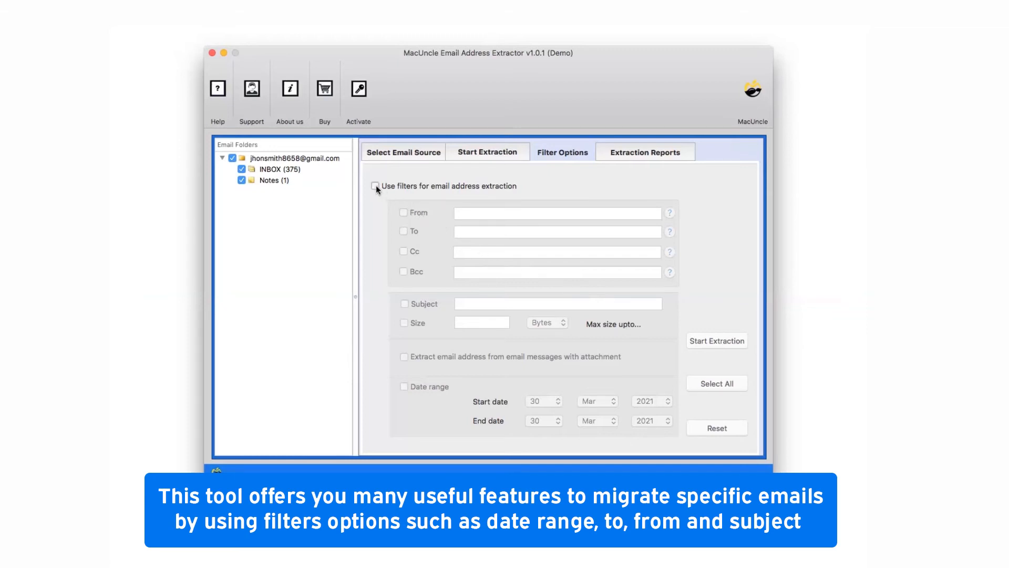
{"action": "left_click", "coordinate": [375, 186]}
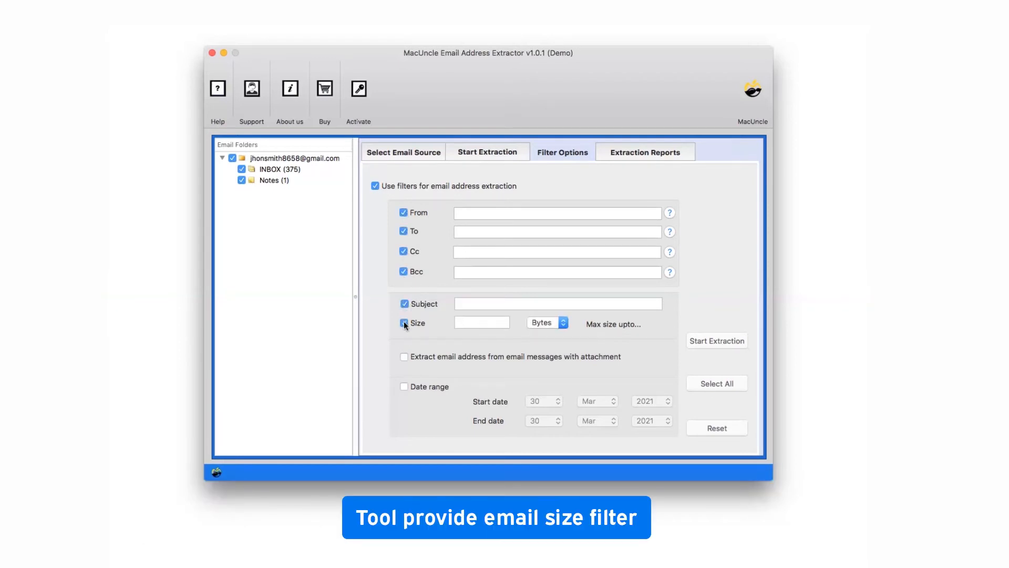
{"action": "left_click", "coordinate": [547, 321]}
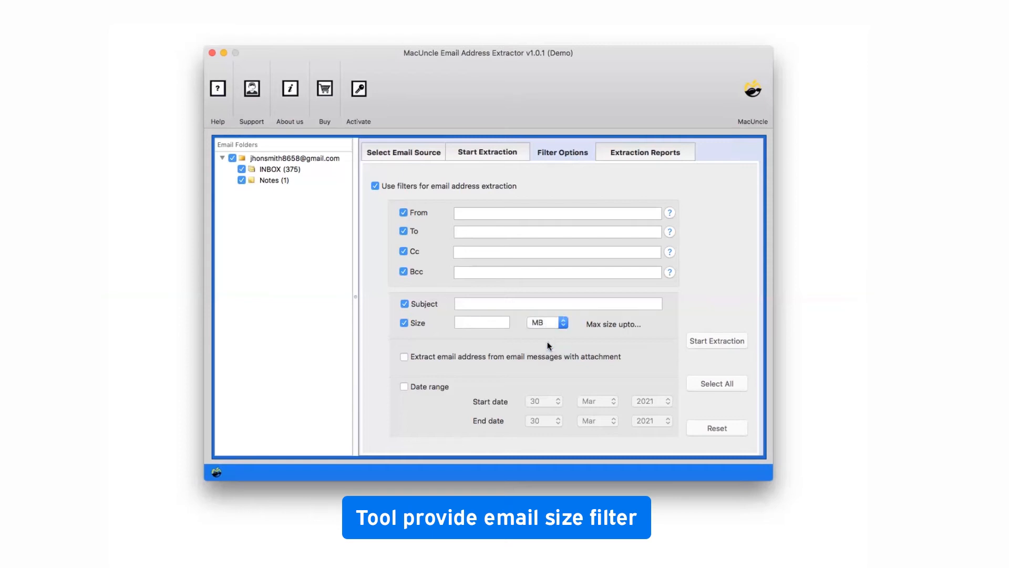
{"action": "left_click", "coordinate": [404, 358]}
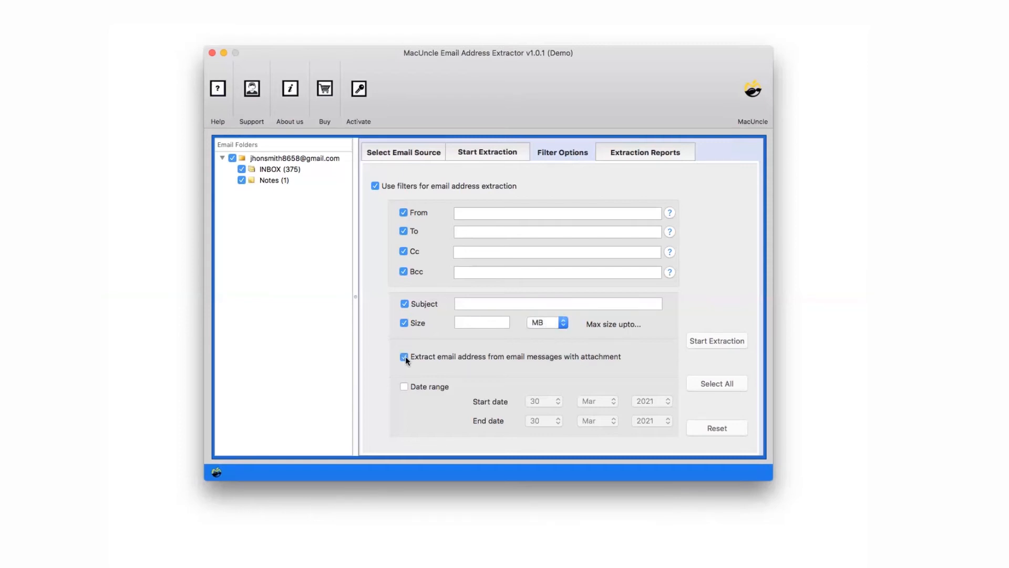
{"action": "left_click", "coordinate": [404, 387]}
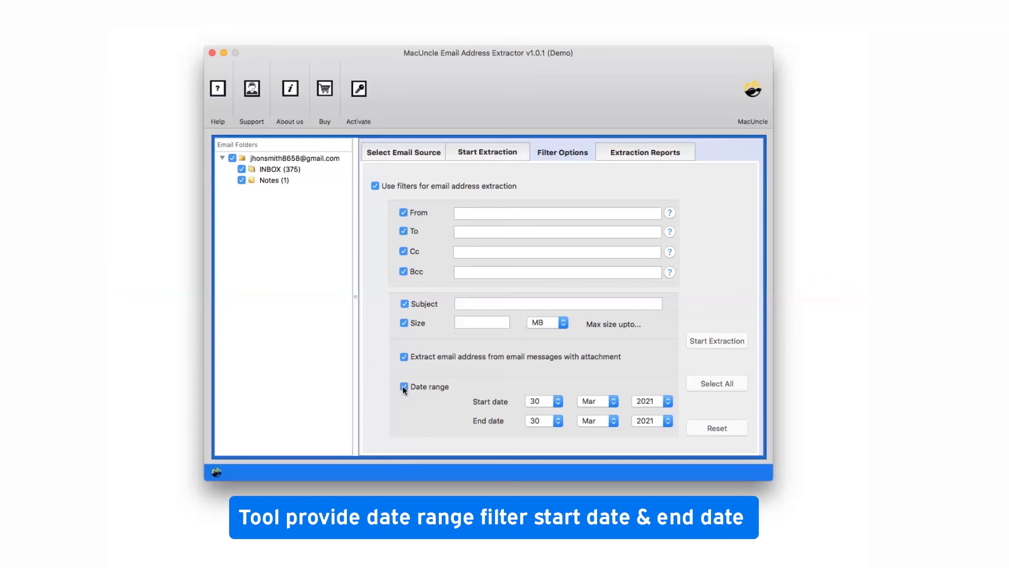
{"action": "left_click", "coordinate": [593, 401]}
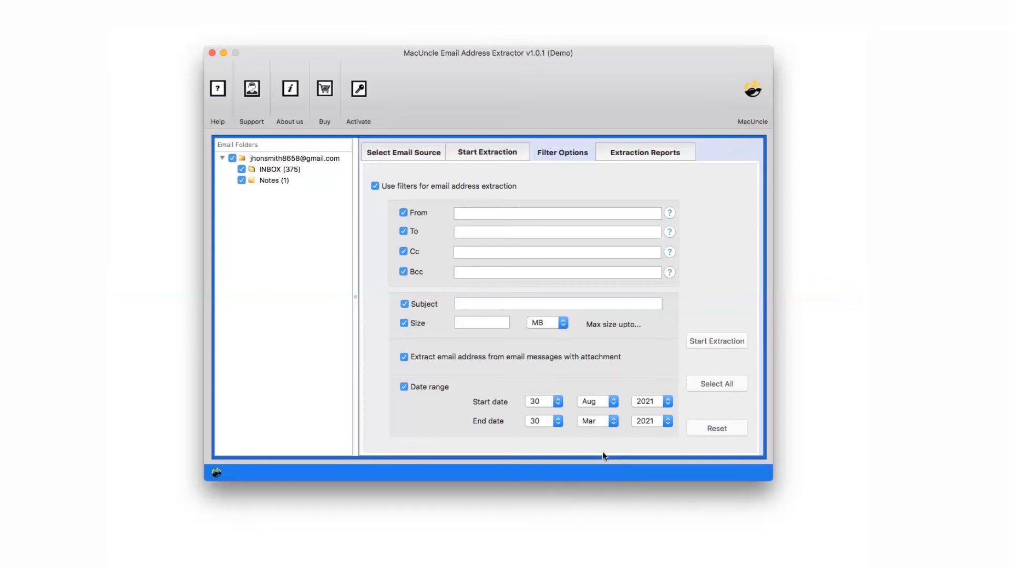
{"action": "mouse_move", "coordinate": [722, 424]}
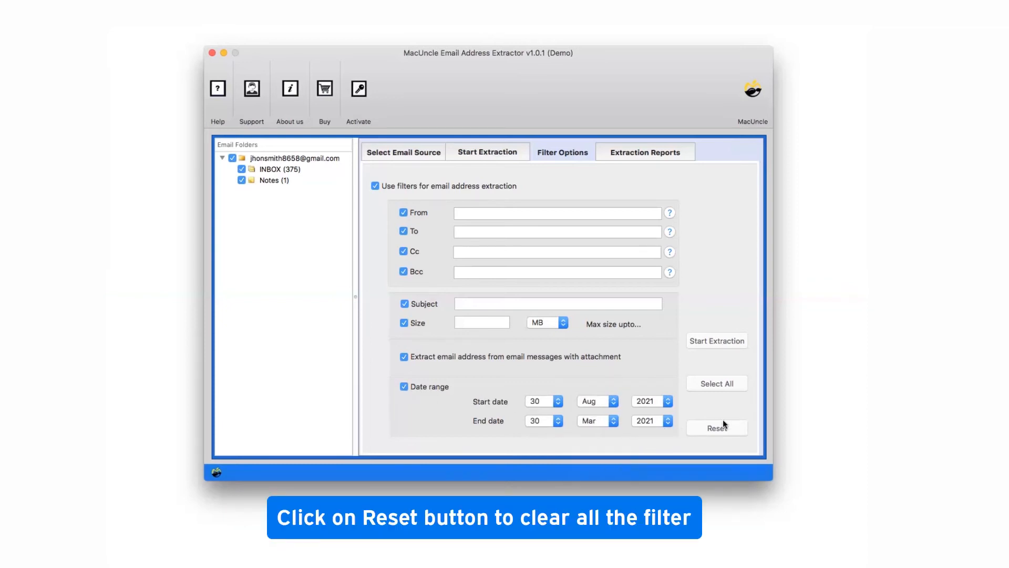
Clear the filter choices and switch filtering off again
{"action": "left_click", "coordinate": [716, 428]}
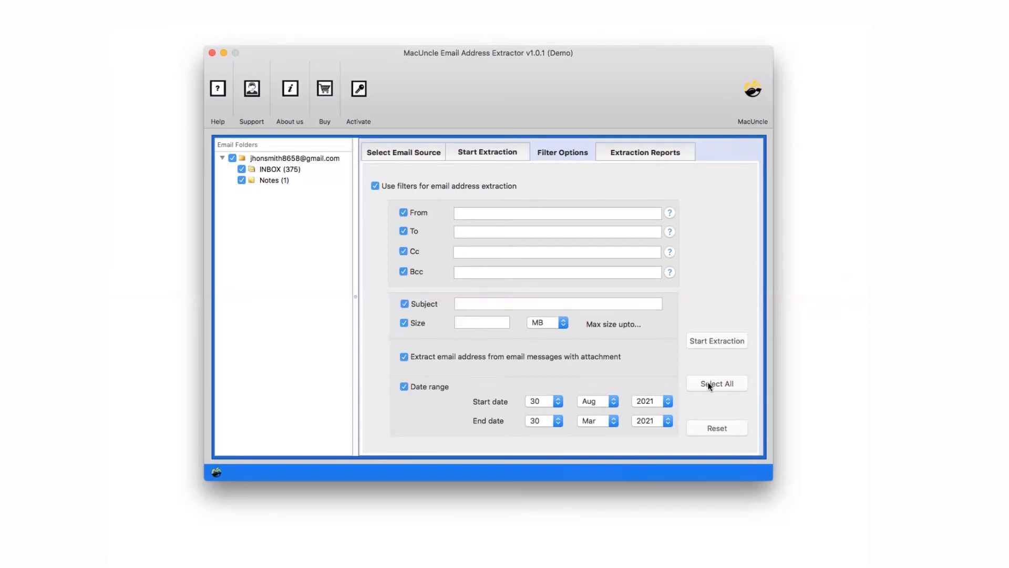
{"action": "left_click", "coordinate": [716, 428]}
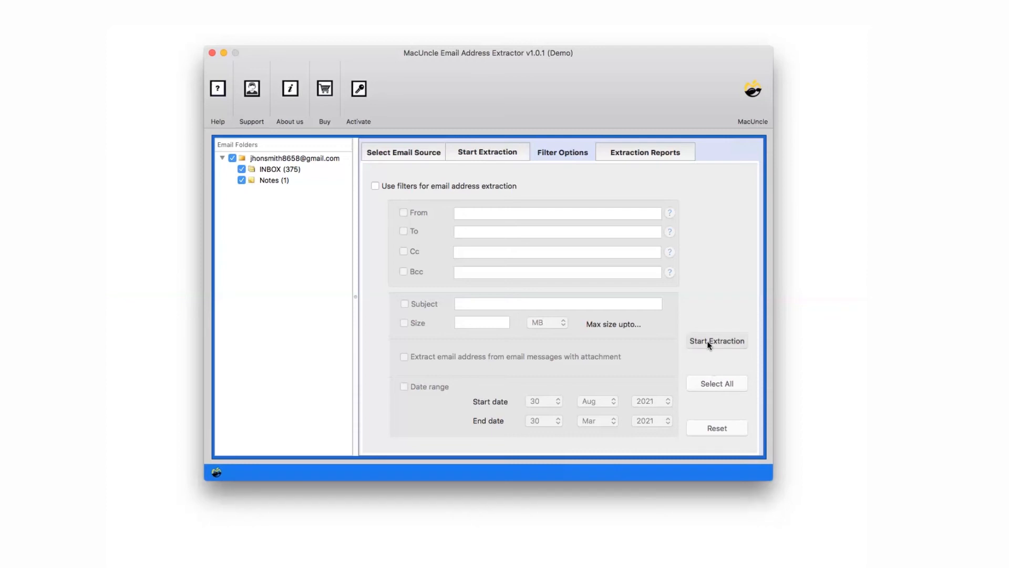
Run the extraction and dismiss the Extraction Complete and Trial version notices
{"action": "left_click", "coordinate": [716, 340]}
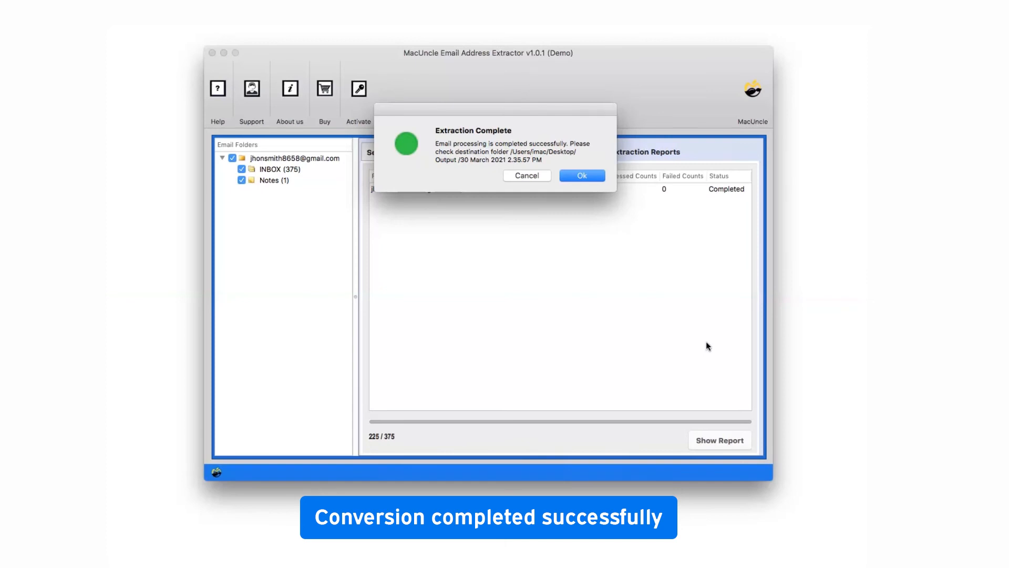
{"action": "mouse_move", "coordinate": [649, 282]}
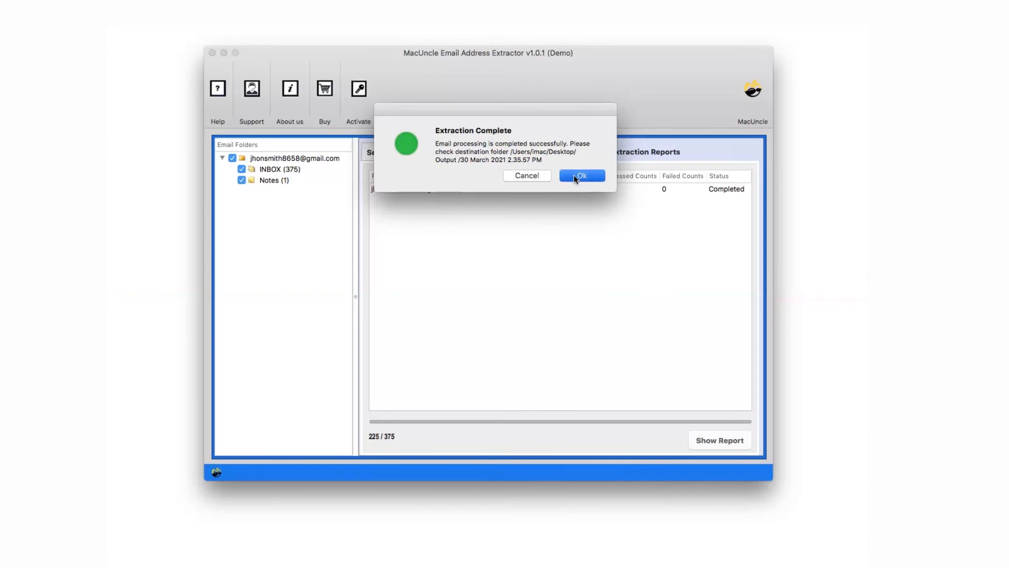
{"action": "left_click", "coordinate": [581, 176]}
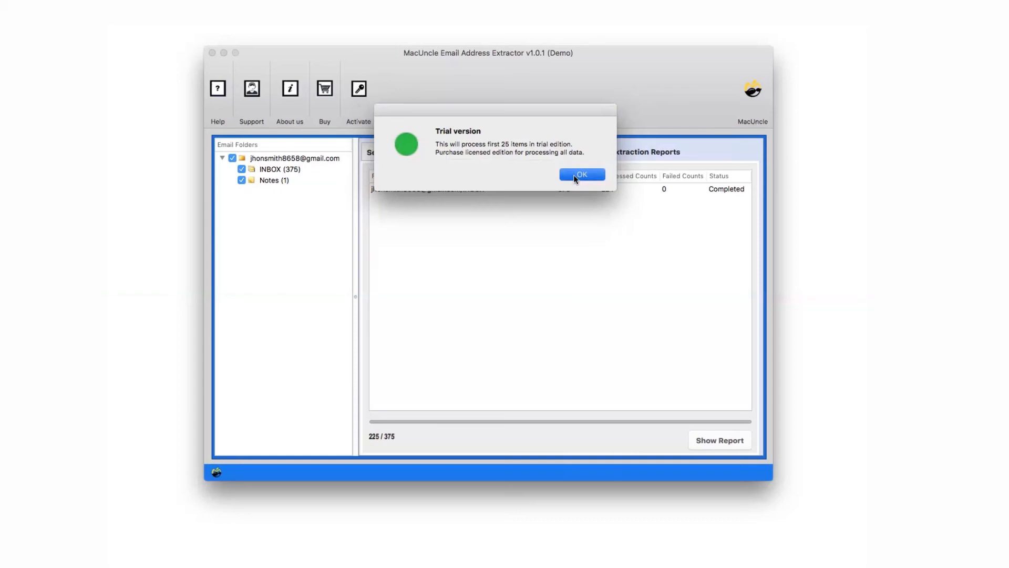
{"action": "left_click", "coordinate": [580, 176]}
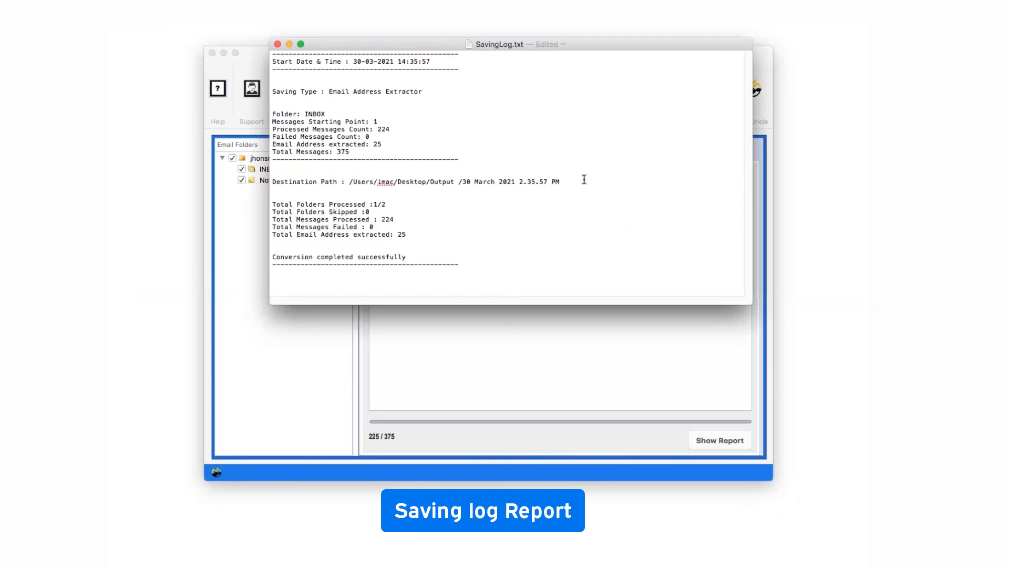
{"action": "mouse_move", "coordinate": [451, 133]}
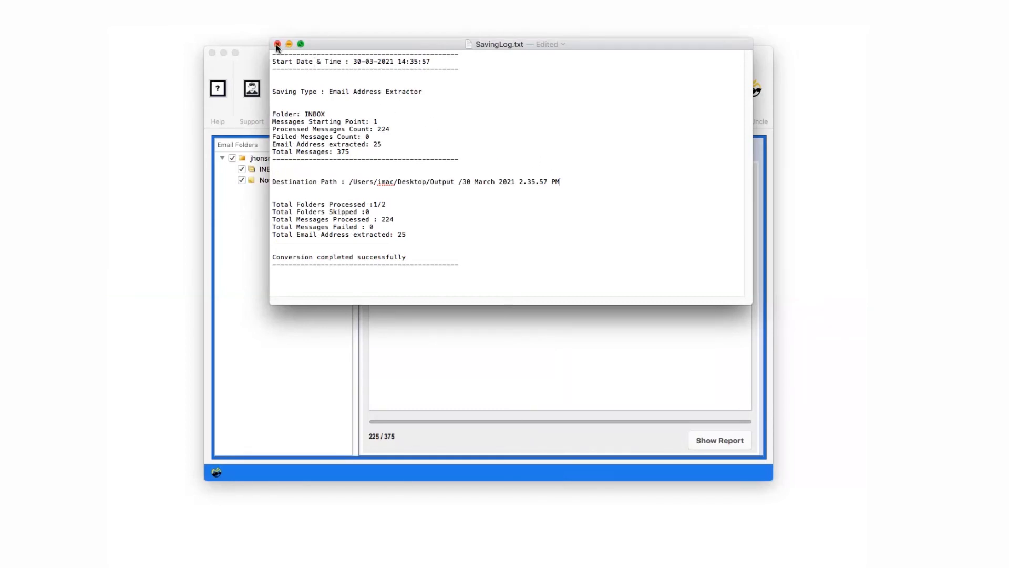
Close the SavingLog.txt window after reviewing the 25 extracted addresses
{"action": "left_click", "coordinate": [276, 44]}
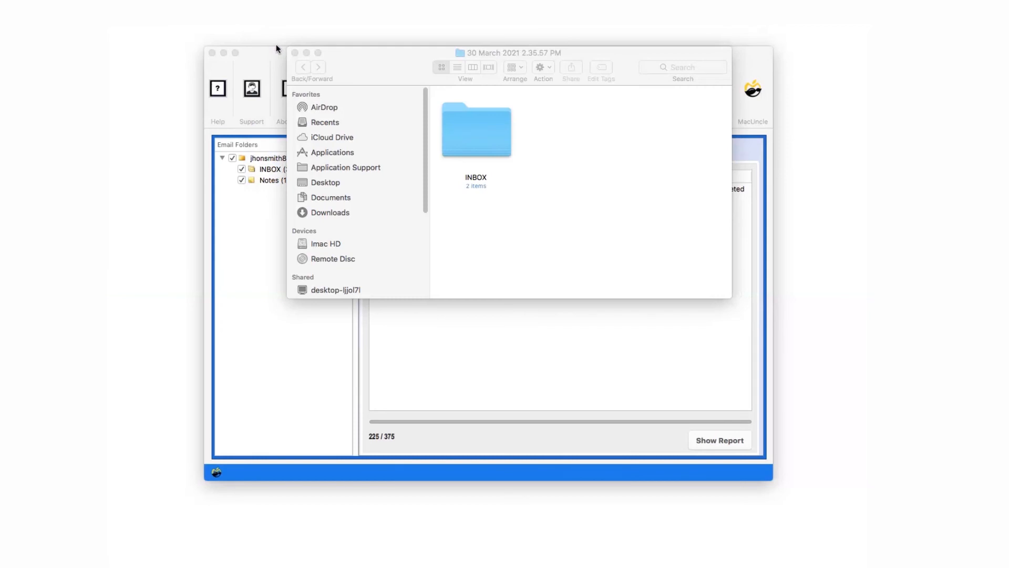
Open the INBOX output folder in Finder to reveal From.csv and To.csv
{"action": "left_click", "coordinate": [476, 129]}
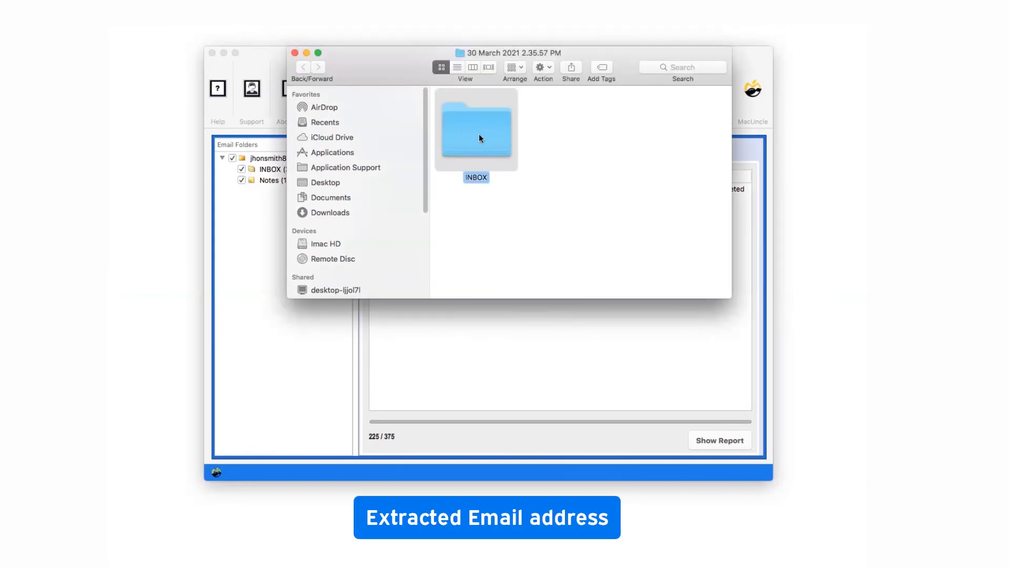
{"action": "double_click", "coordinate": [475, 128]}
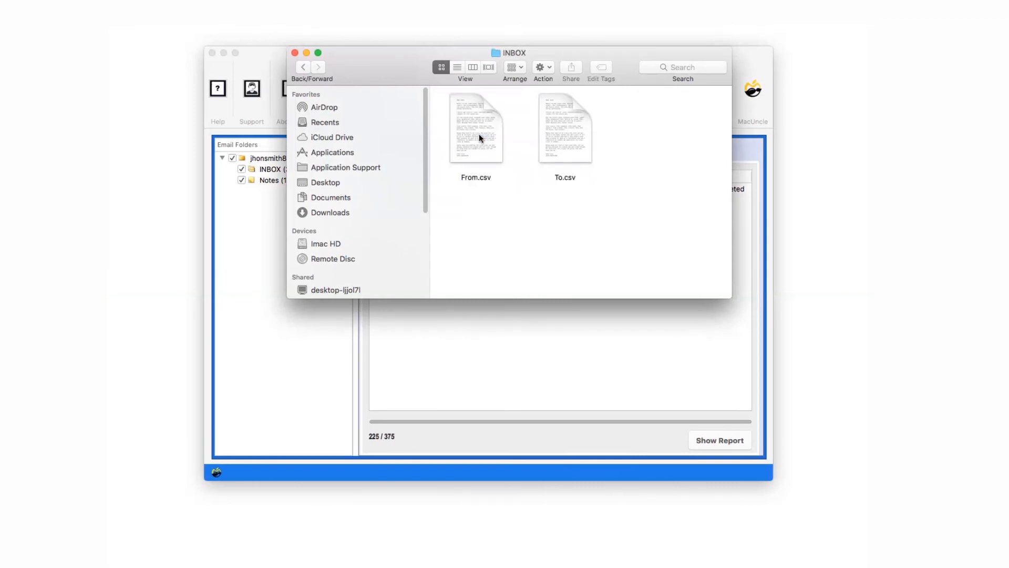